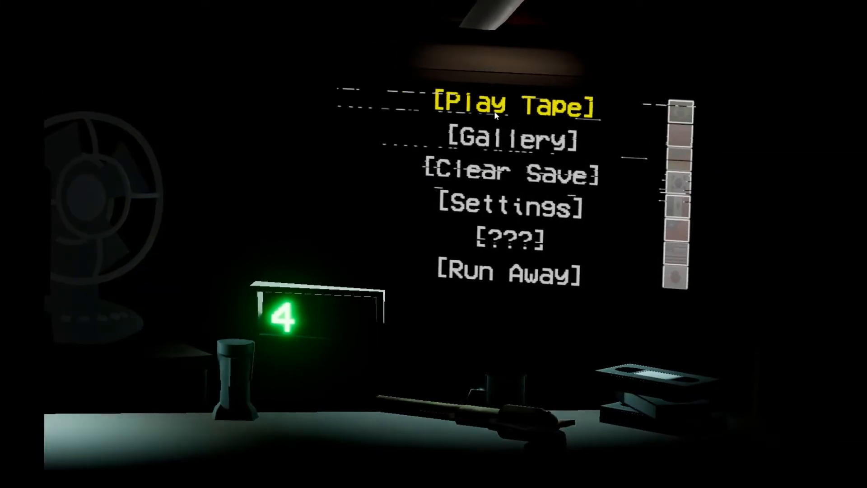
- Choose Play Tape from the INHEAT main menu to begin a night
{"action": "left_click", "coordinate": [514, 103]}
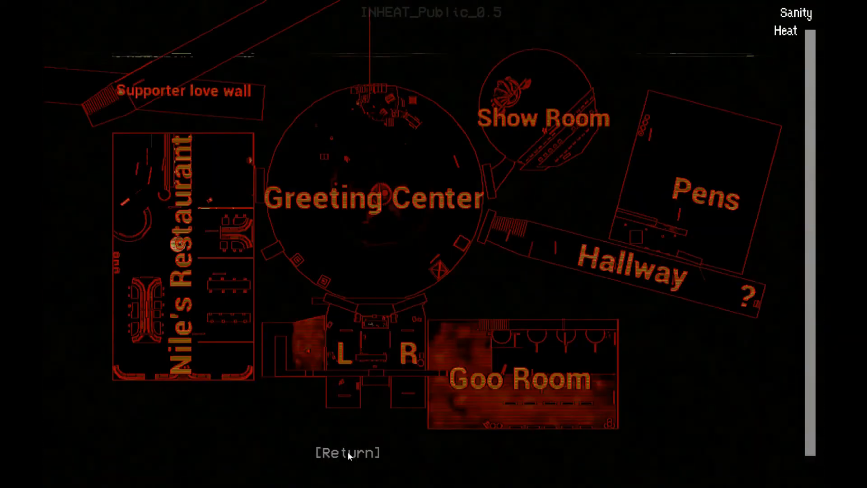
- View a room's camera feed from the map, then return to the facility map
{"action": "left_click", "coordinate": [347, 452]}
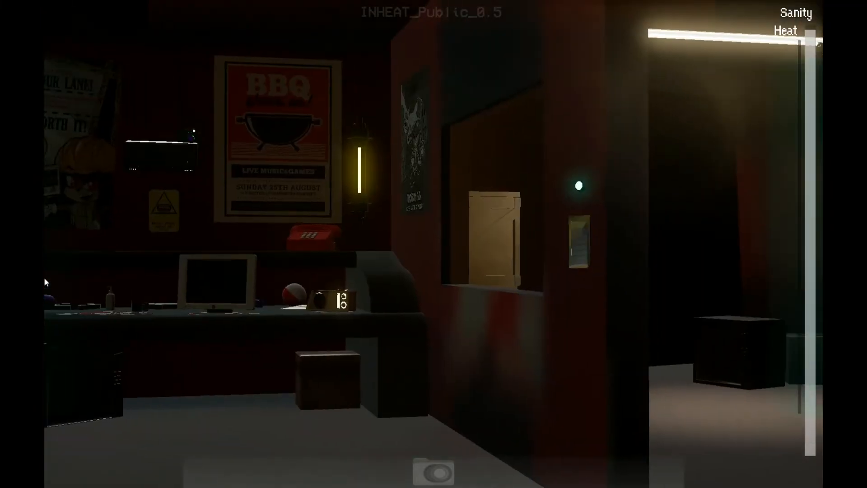
{"action": "left_click", "coordinate": [433, 471]}
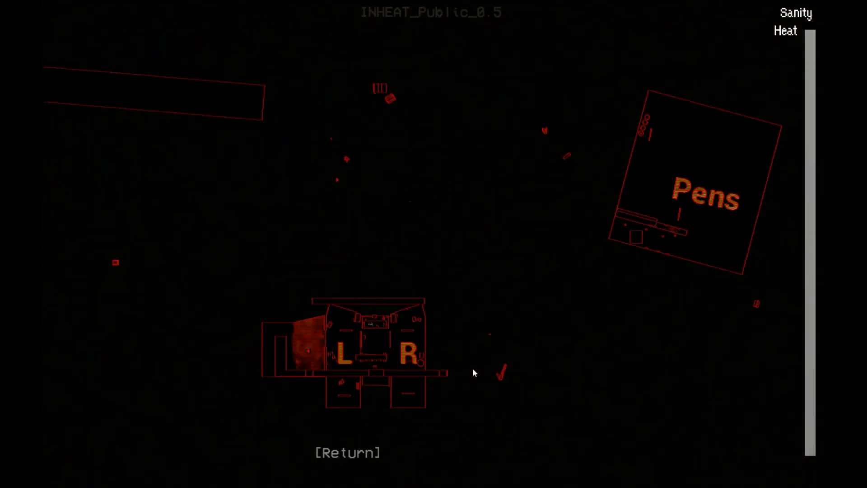